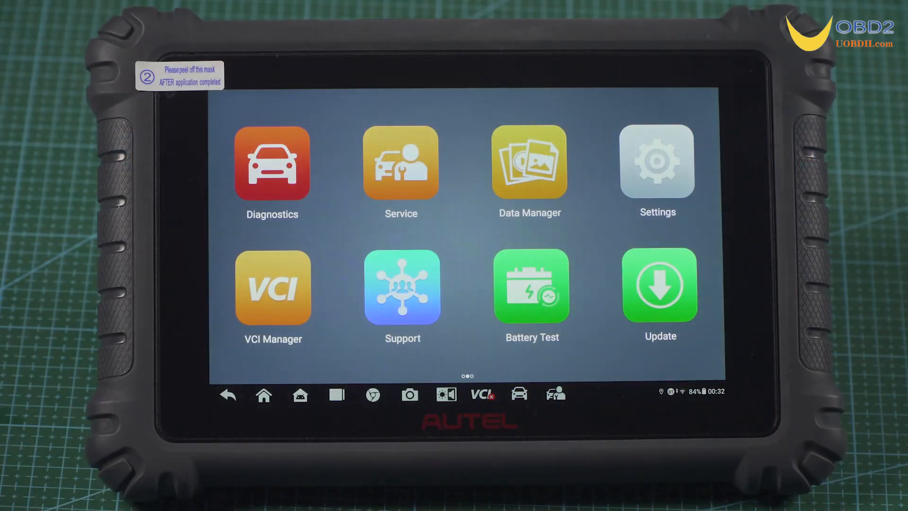
- Open the Update page from the home screen to see the registration note
left_click(659, 285)
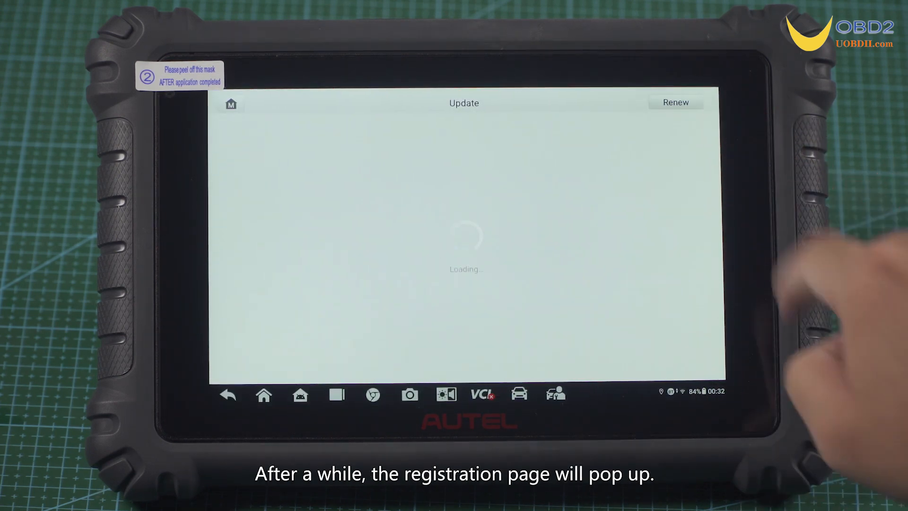
mouse_move(822, 318)
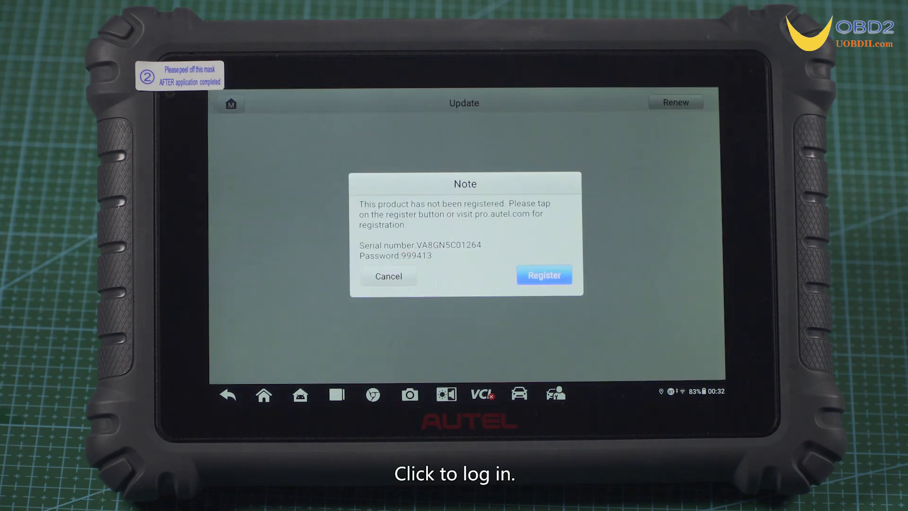
- Start a new Autel ID sign-up and request an e-mailed verification code
left_click(544, 274)
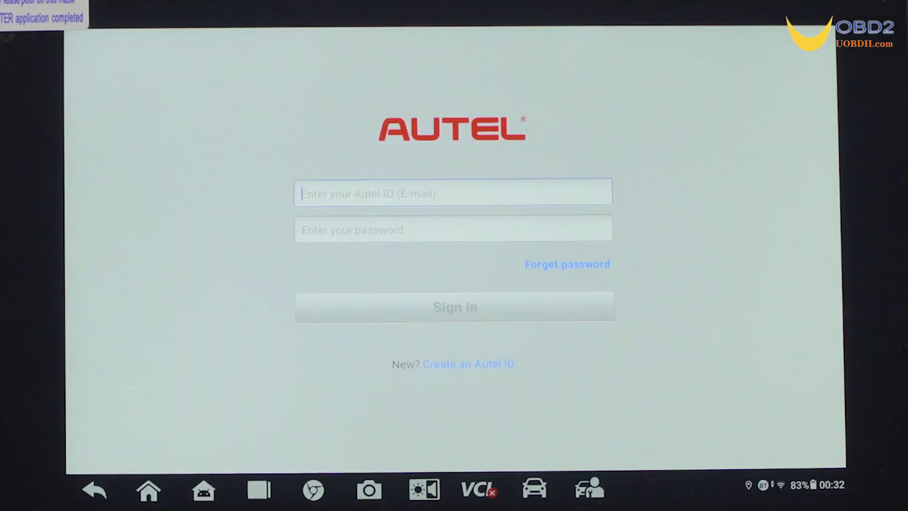
left_click(467, 363)
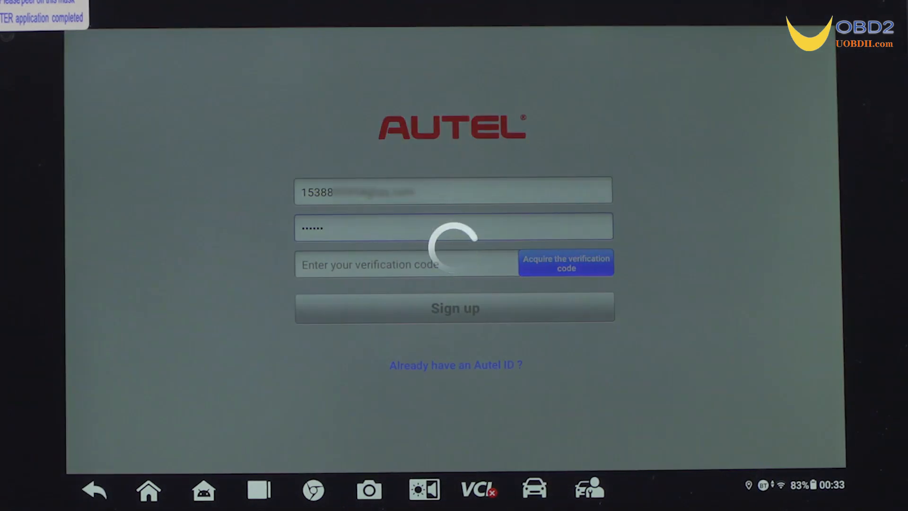
left_click(565, 262)
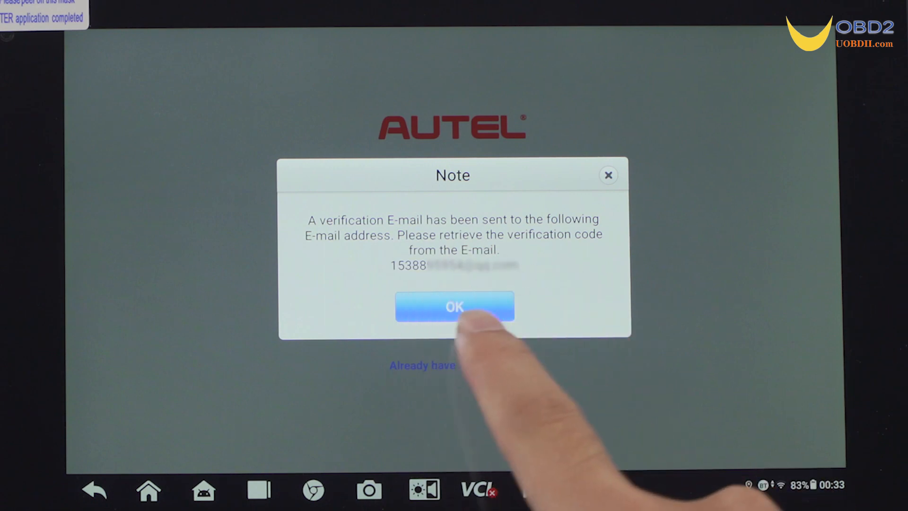
left_click(453, 306)
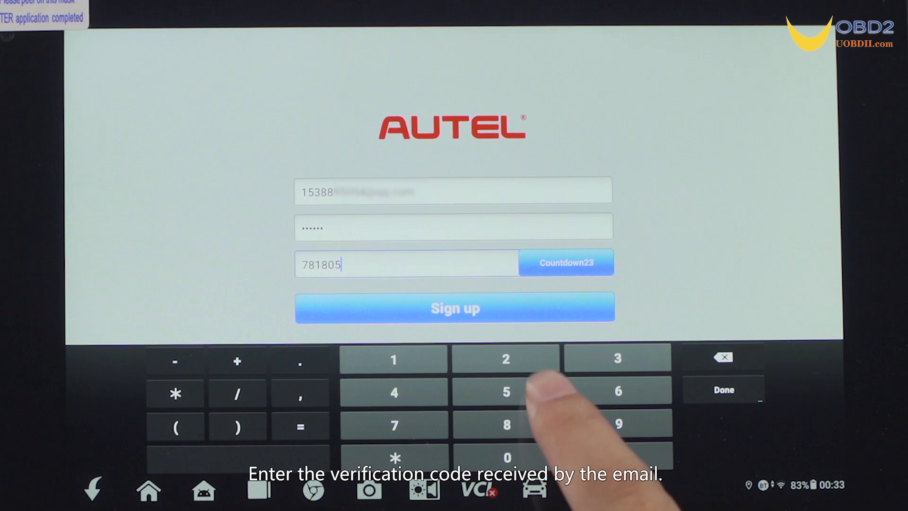
- Submit the sign-up with the verification code and acknowledge the account creation
left_click(454, 307)
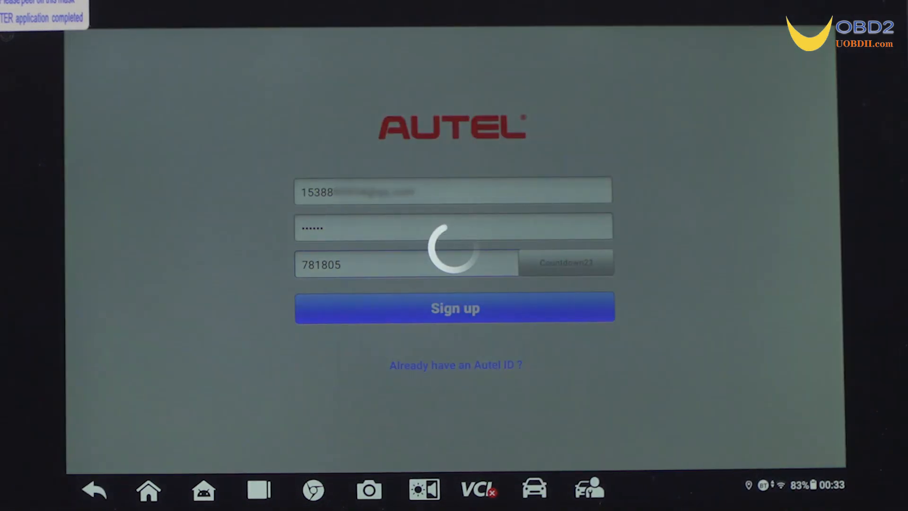
left_click(454, 307)
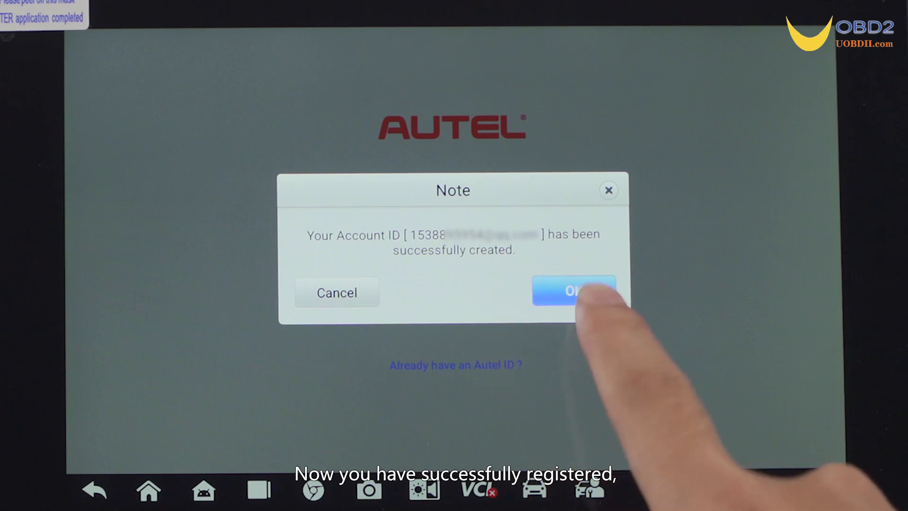
left_click(573, 291)
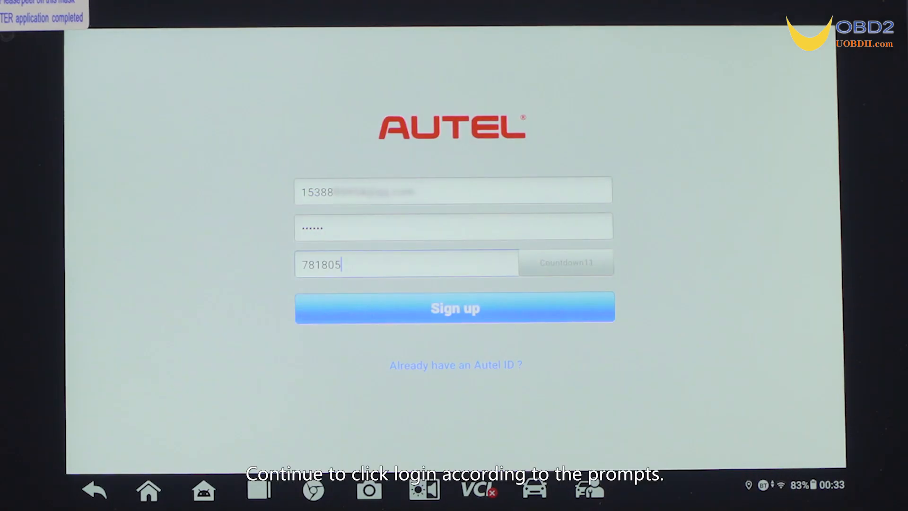
left_click(454, 307)
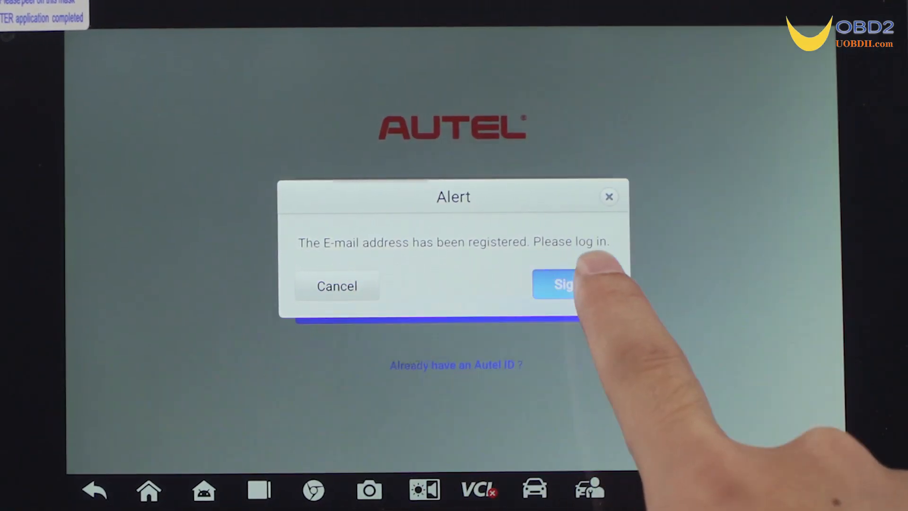
- Sign in with the new Autel ID and register the tablet's serial number
left_click(562, 283)
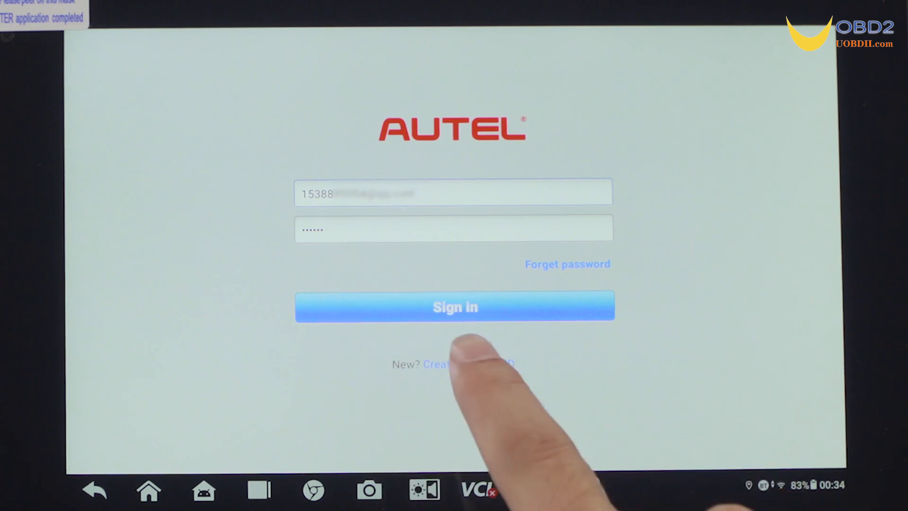
left_click(454, 306)
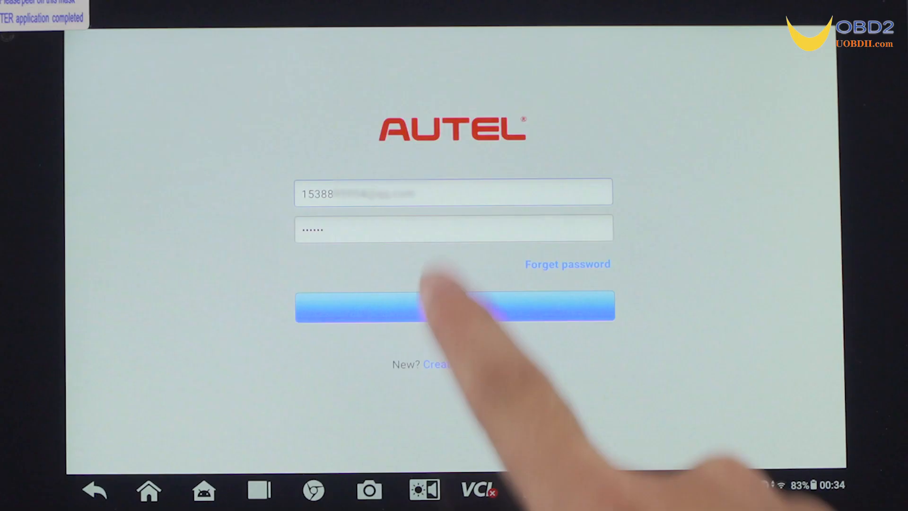
left_click(453, 306)
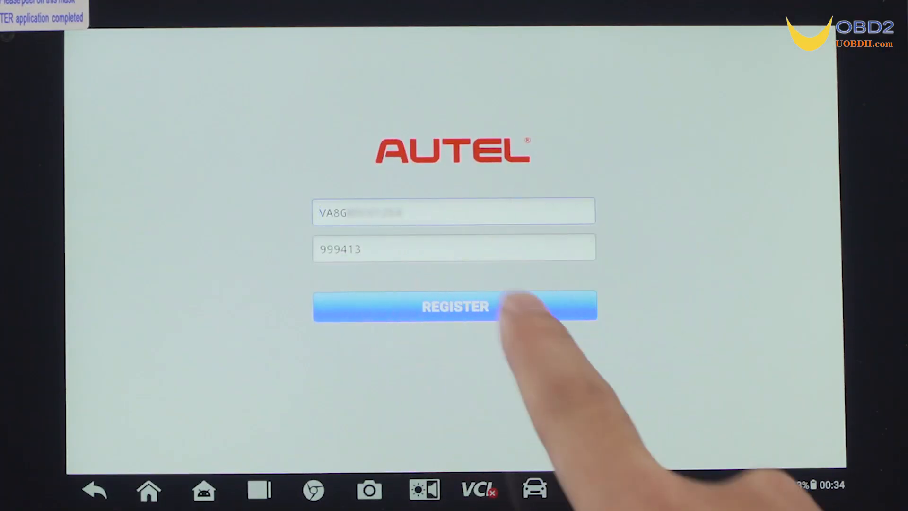
left_click(454, 305)
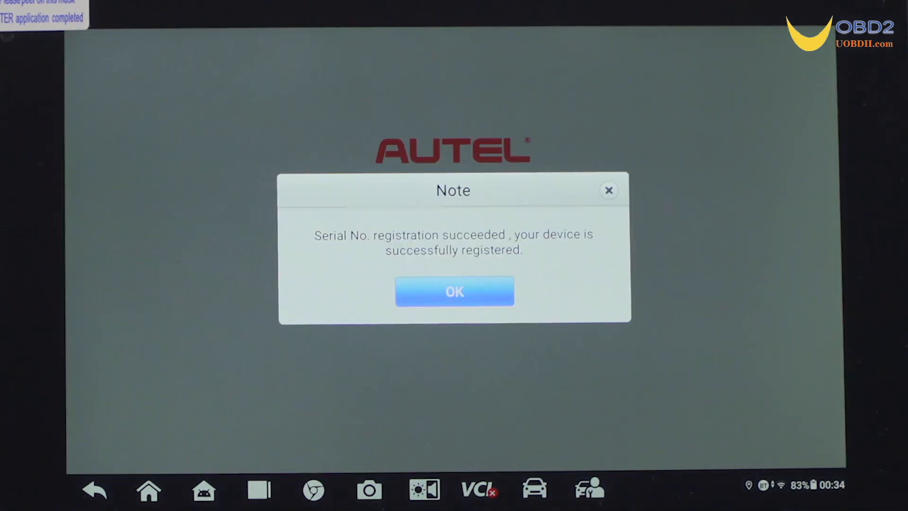
left_click(454, 291)
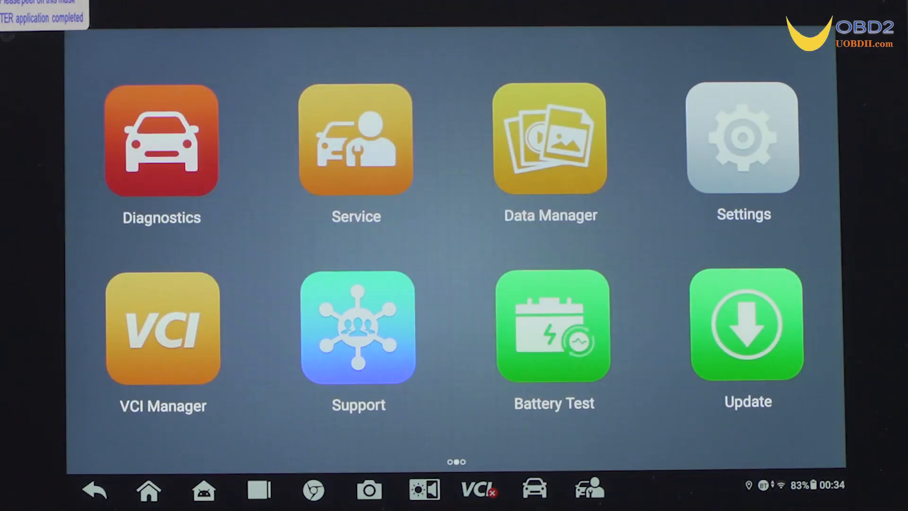
- Reopen Update and start getting the OS entry under System Update
left_click(746, 325)
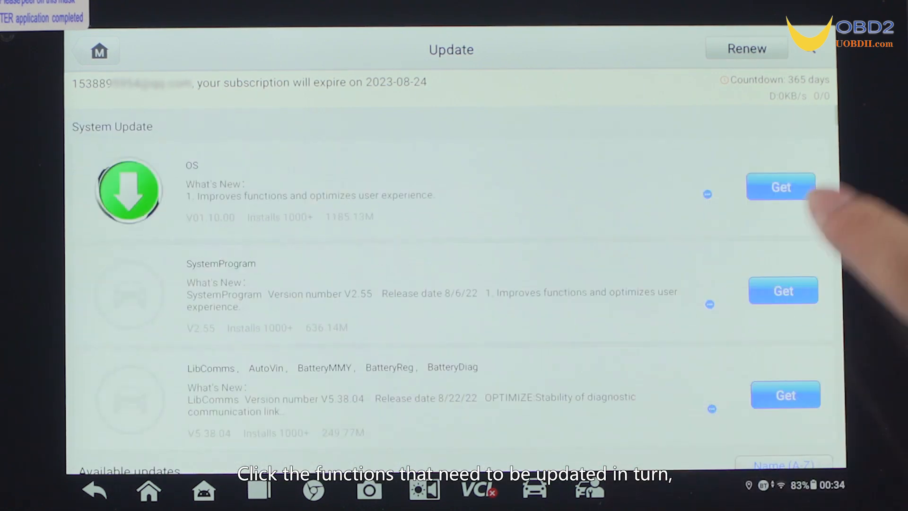
left_click(780, 186)
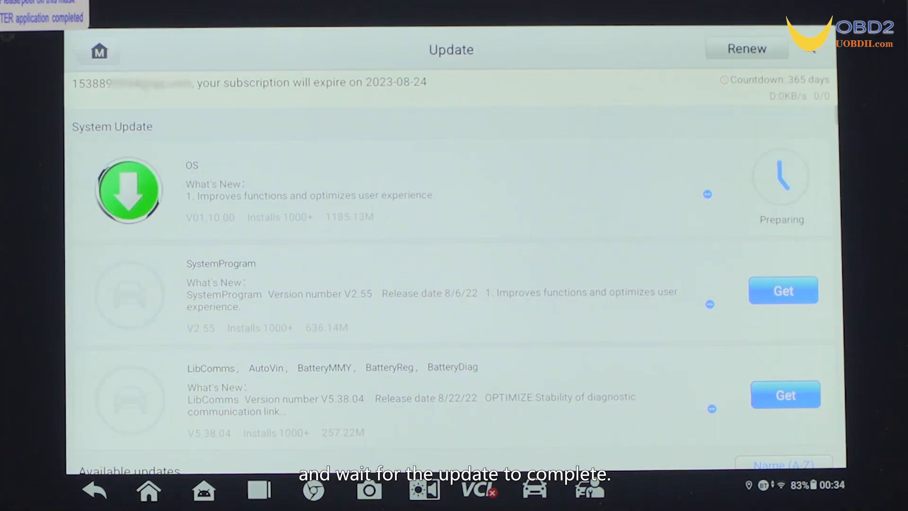